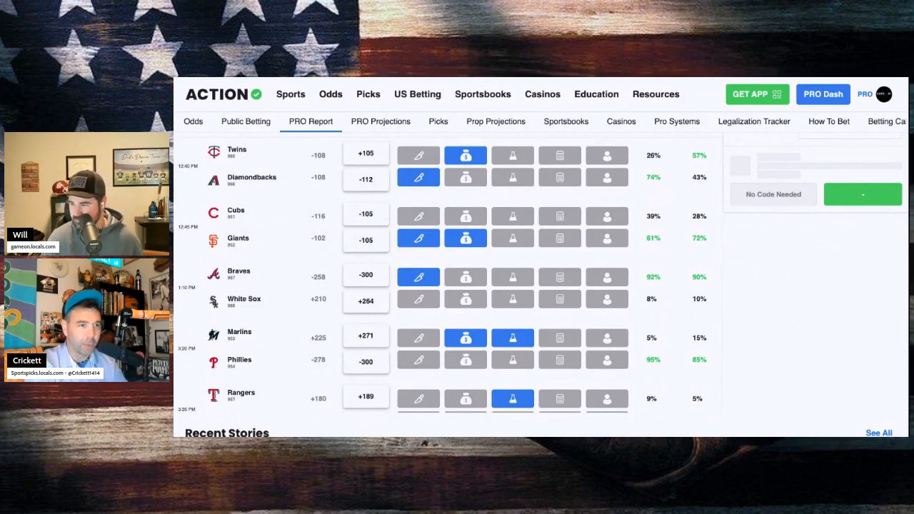
mouse_move(709, 259)
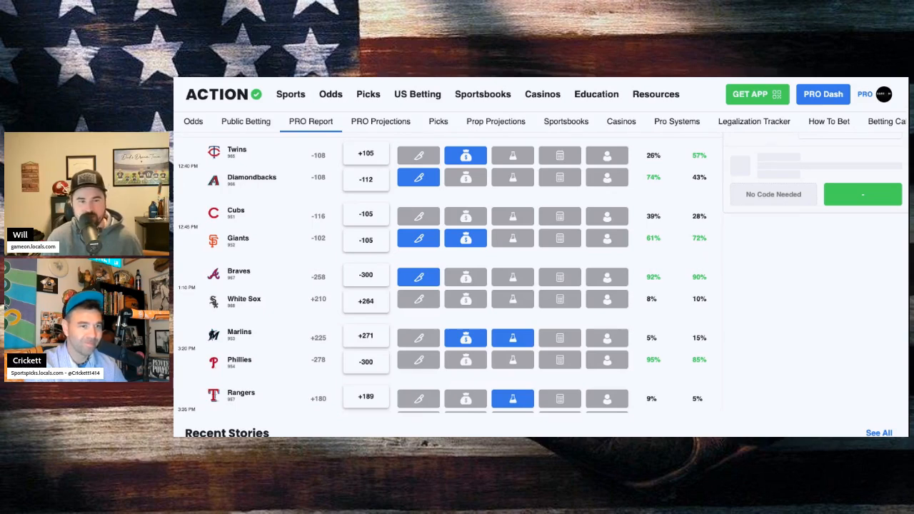
scroll("down", 3)
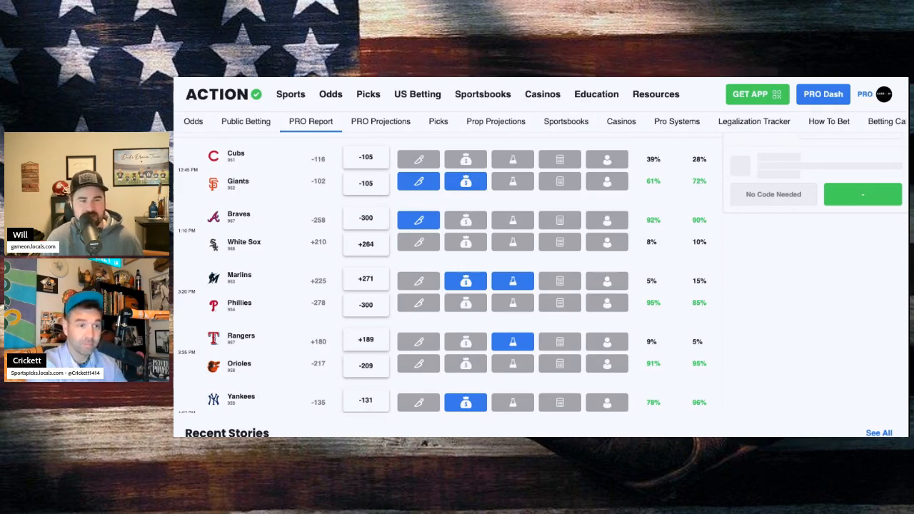
scroll("down", 3)
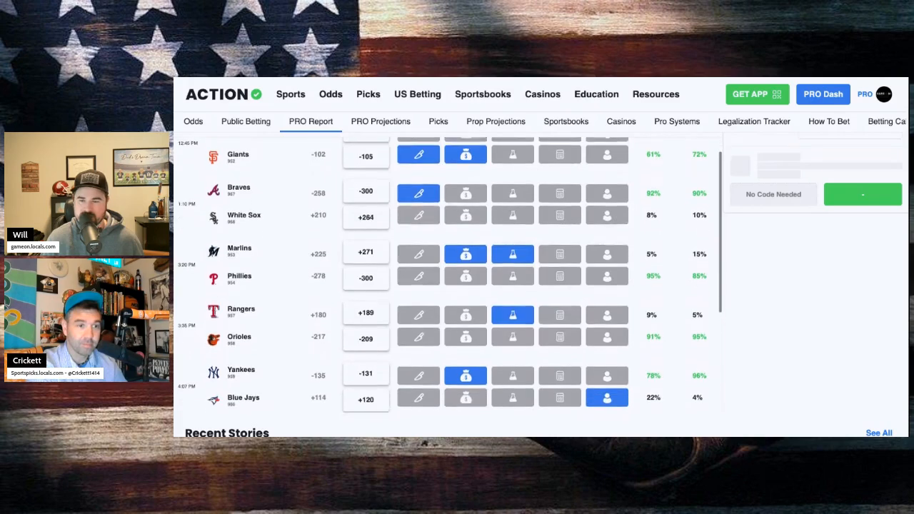
scroll("down", 3)
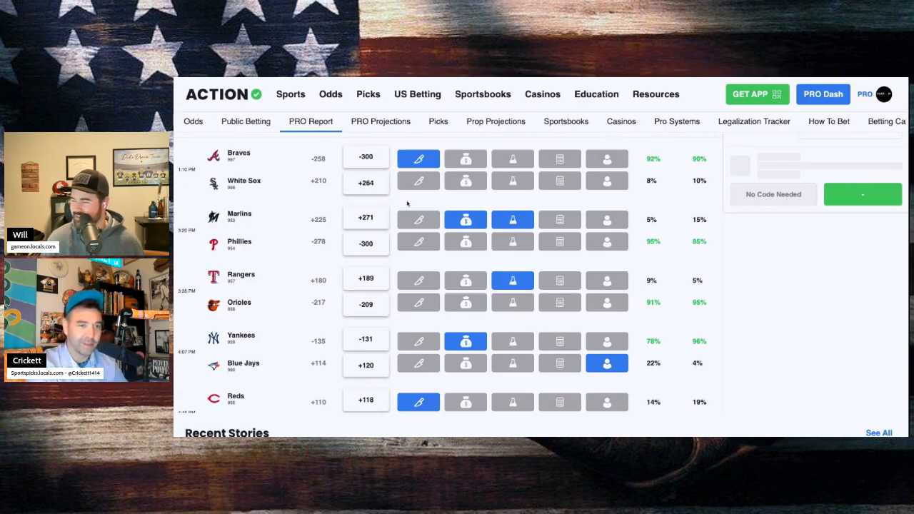
mouse_move(608, 77)
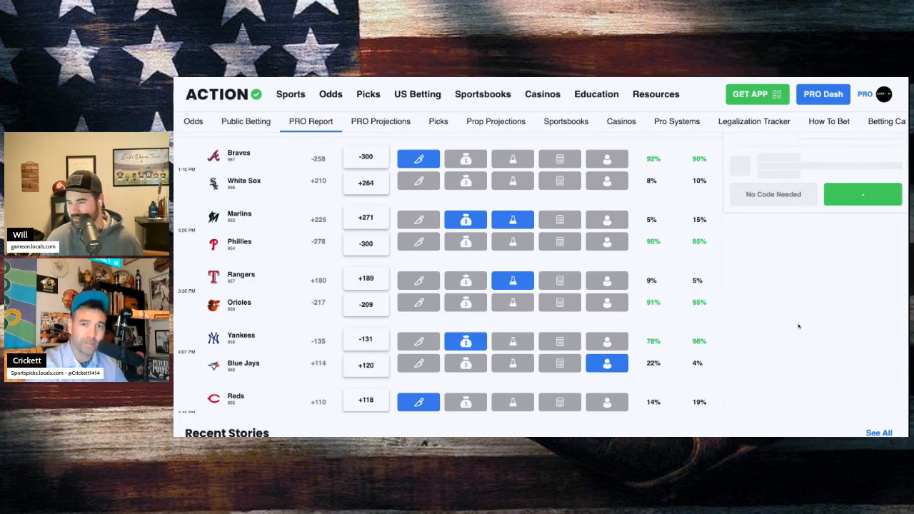
mouse_move(287, 222)
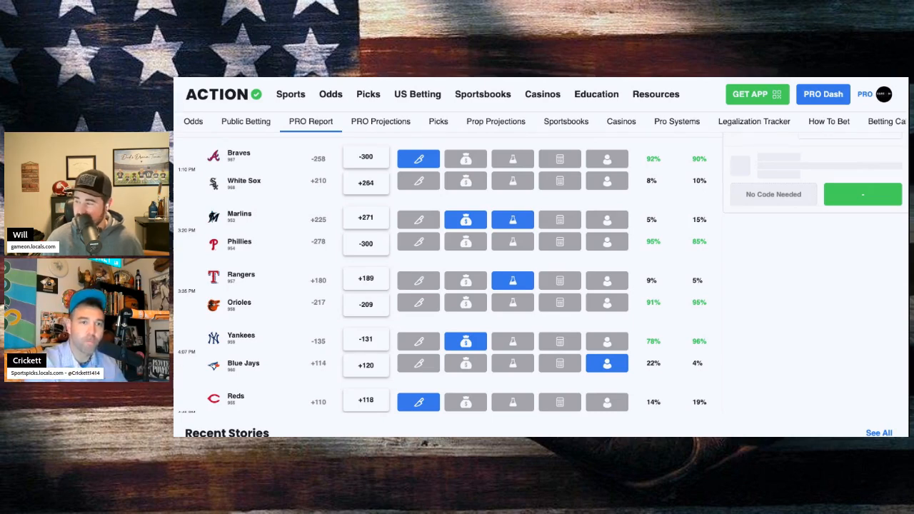
scroll("down", 3)
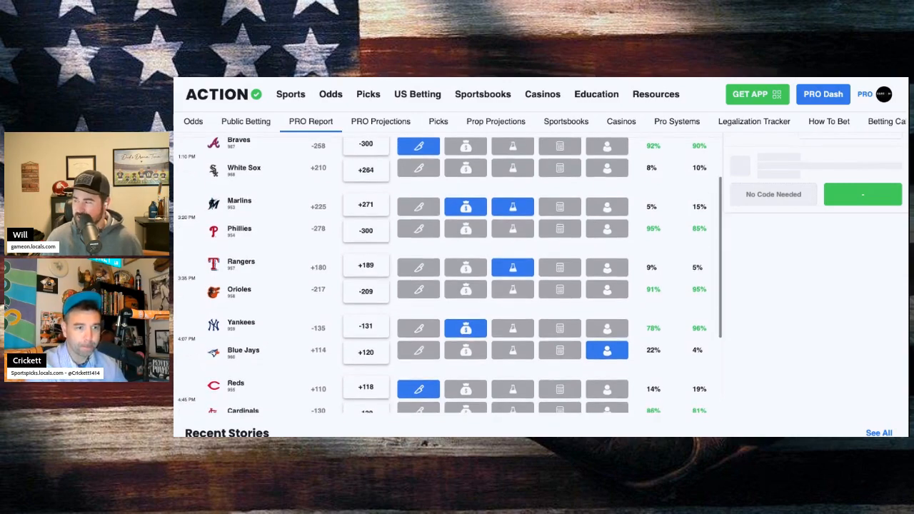
scroll("down", 3)
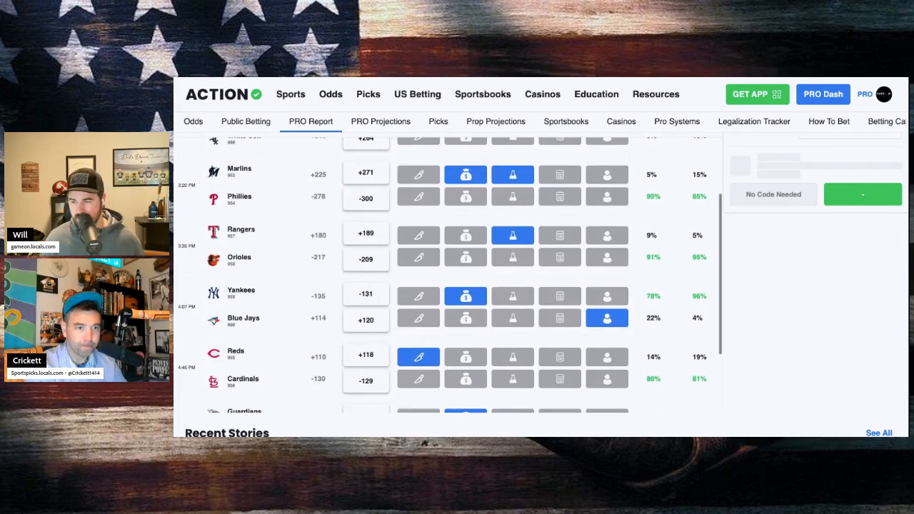
scroll("down", 3)
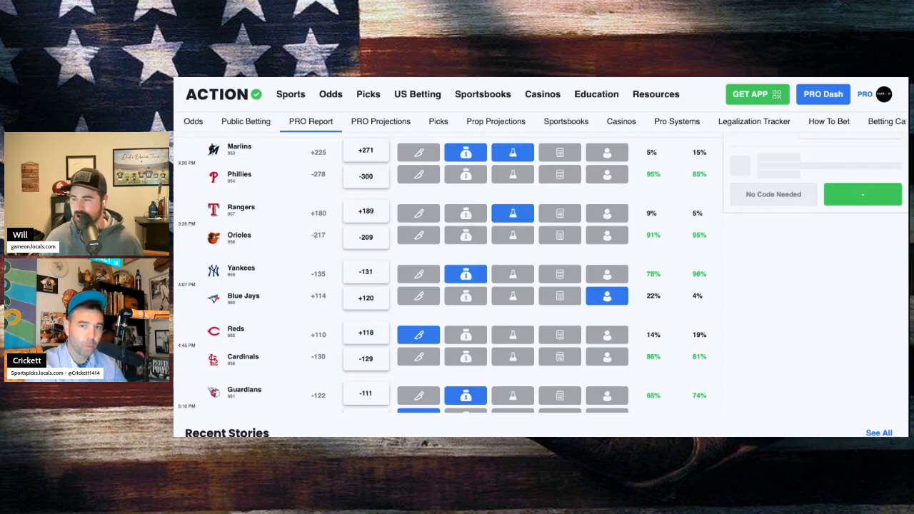
scroll("down", 3)
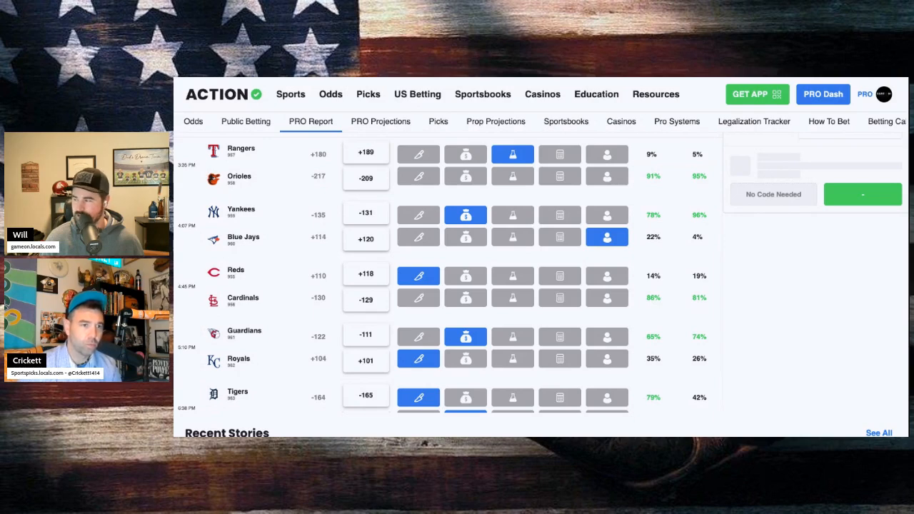
scroll("down", 3)
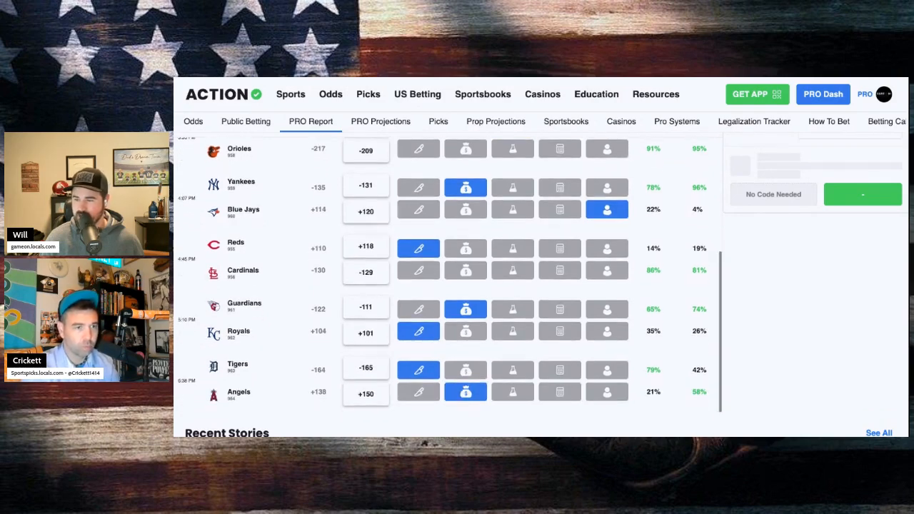
scroll("down", 3)
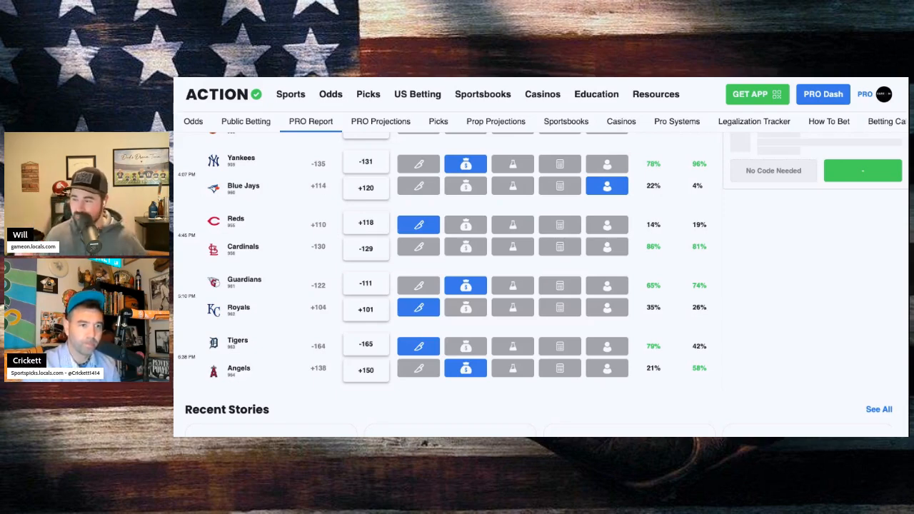
scroll("down", 3)
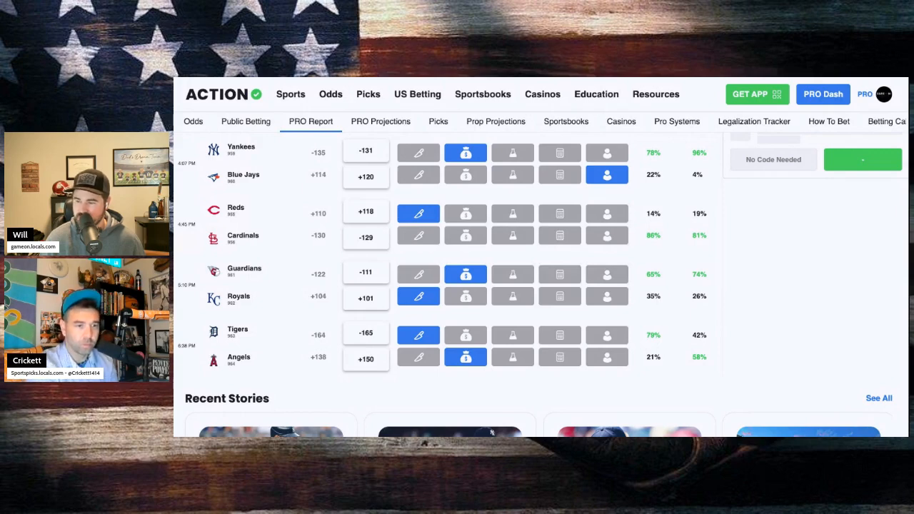
scroll("down", 3)
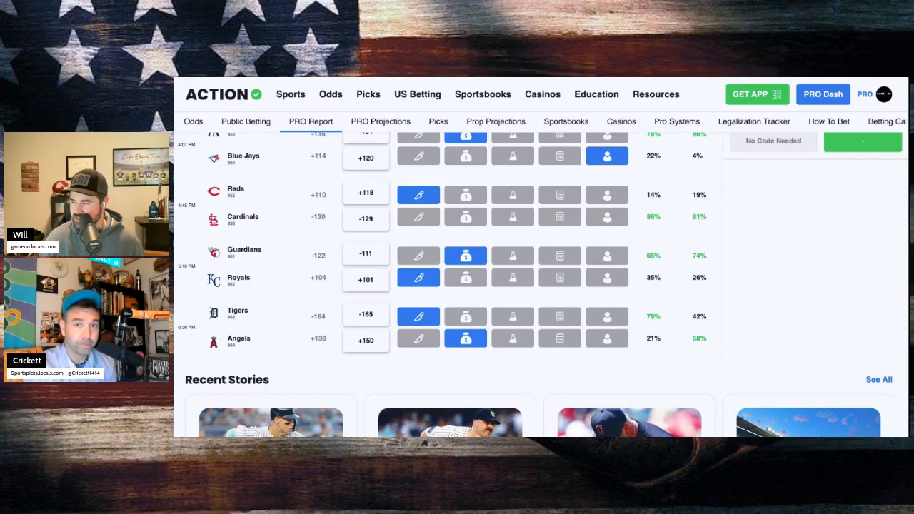
scroll("down", 3)
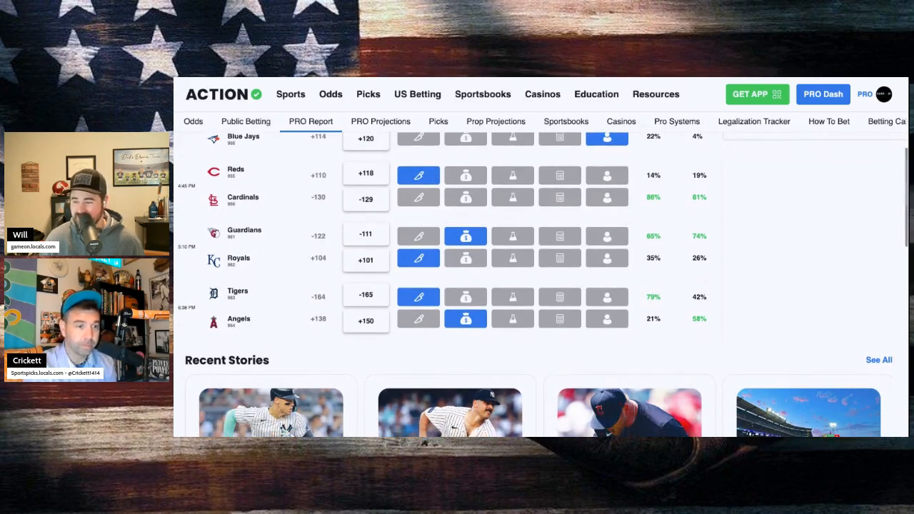